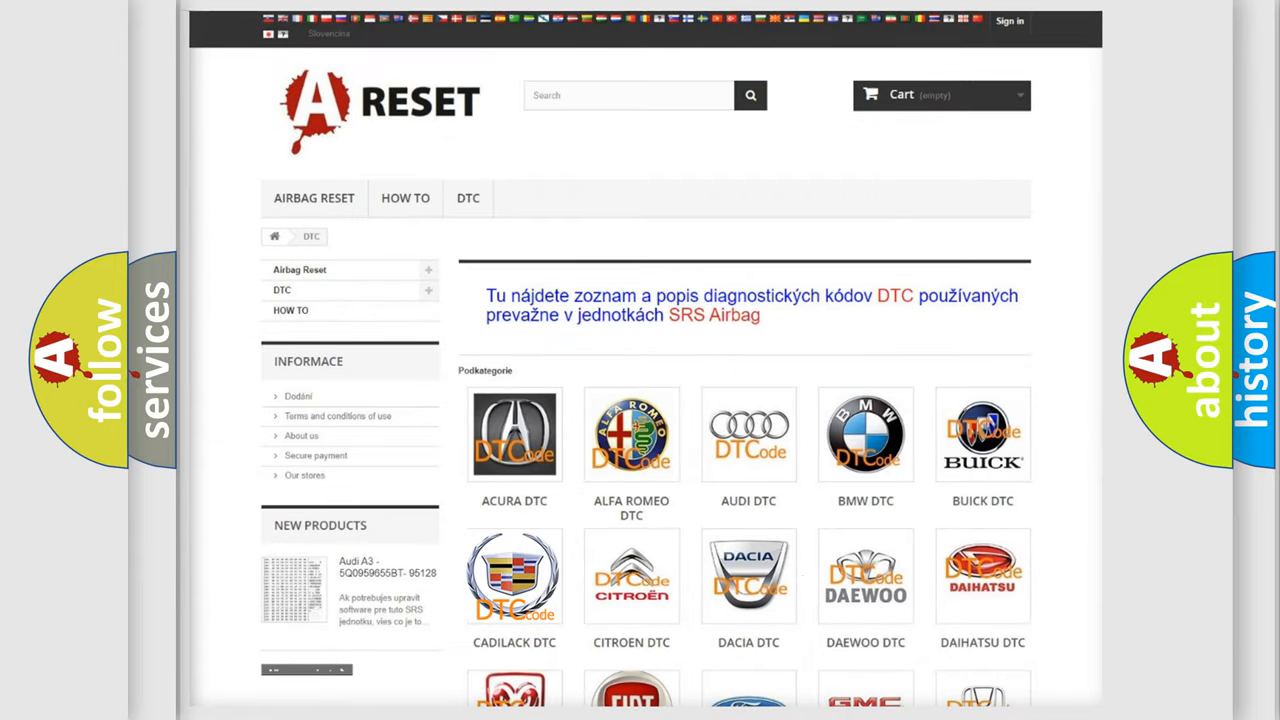
Open the Cadillac DTC catalogue and browse its diagnostic code subcategories.
click(514, 576)
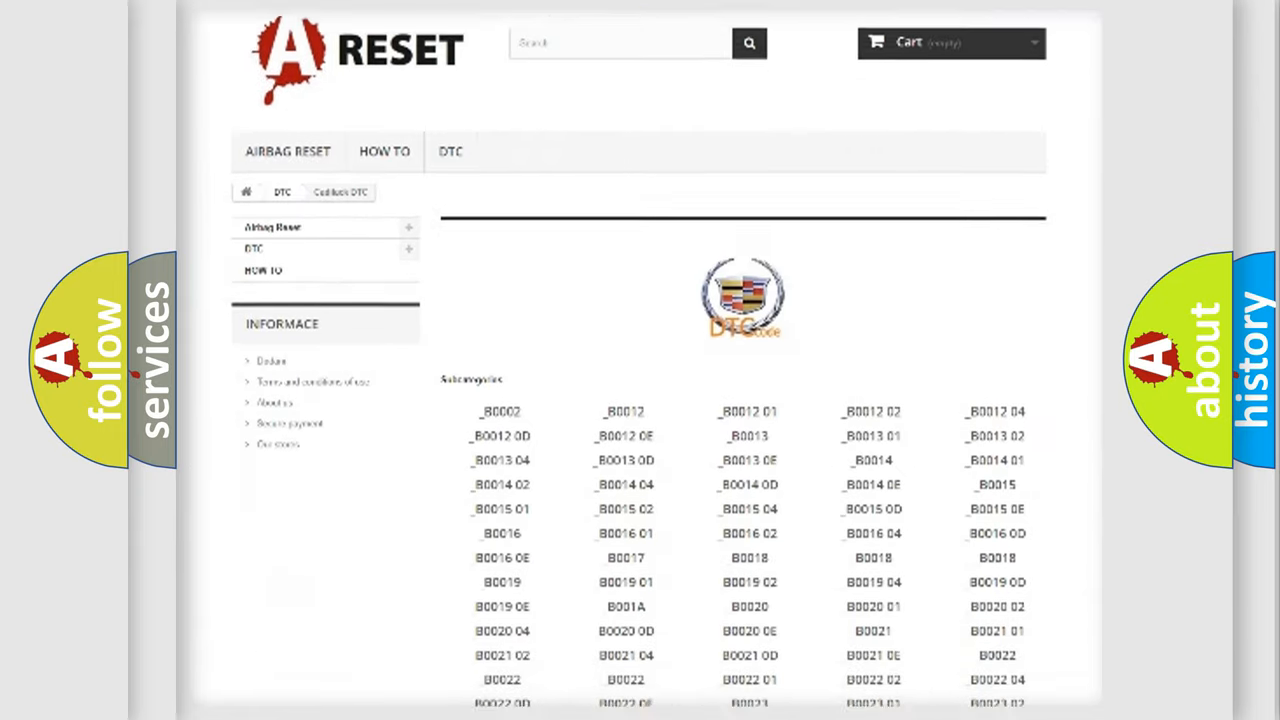
scroll(down, 3)
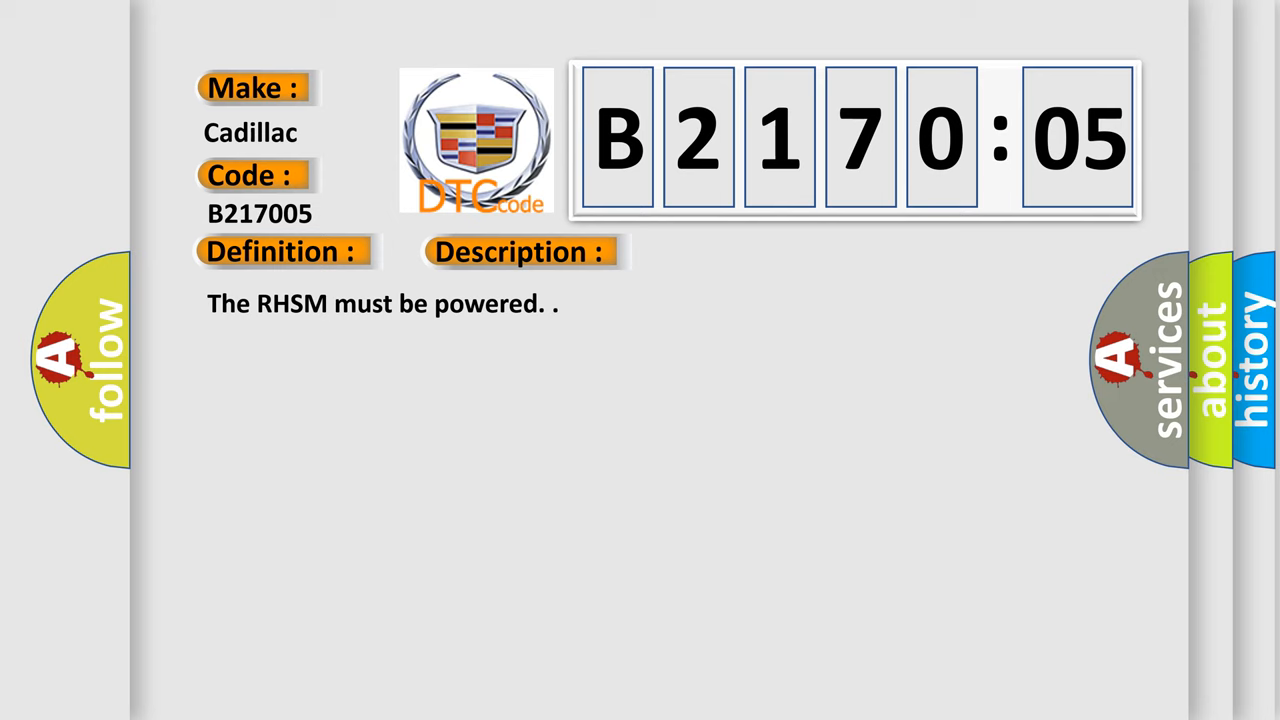
Reveal the Cause section for B217005, citing temperature sensor voltage above 5 V.
click(736, 252)
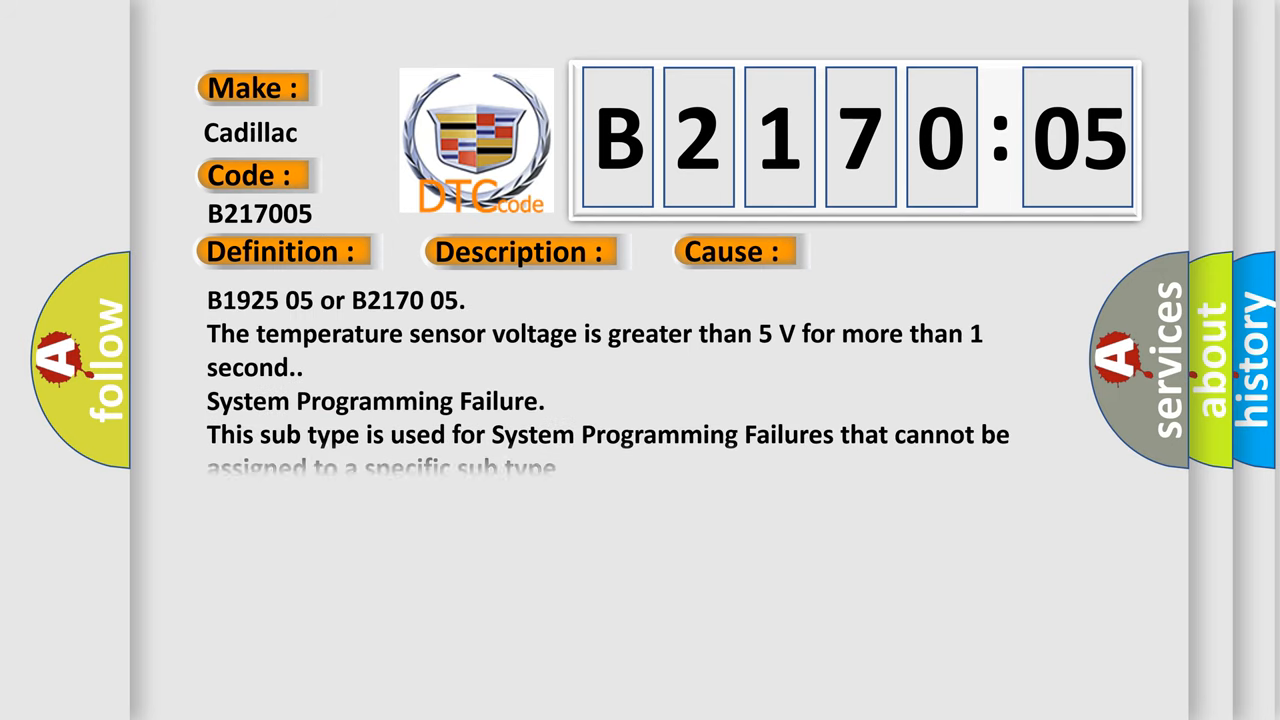